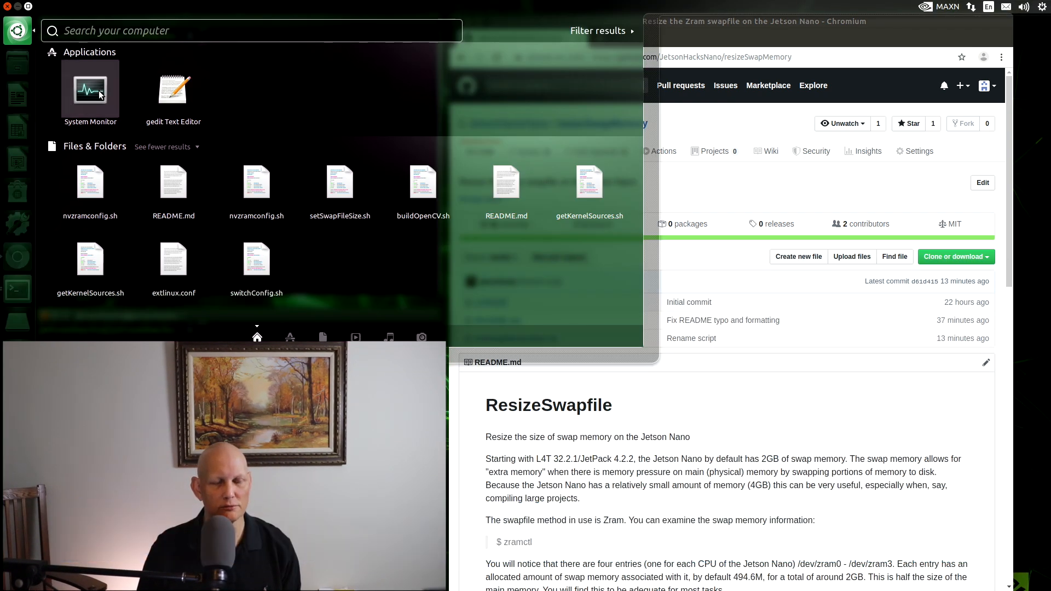
Launch System Monitor to view memory and swap history, showing 1.9 GiB swap.
{"action": "left_click", "coordinate": [89, 91]}
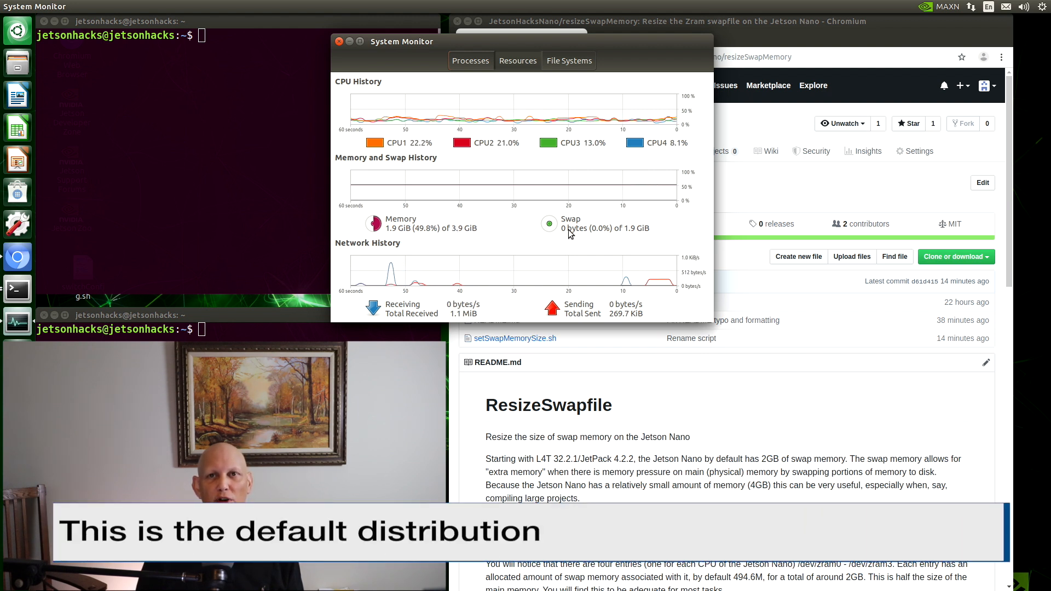
{"action": "mouse_move", "coordinate": [658, 238]}
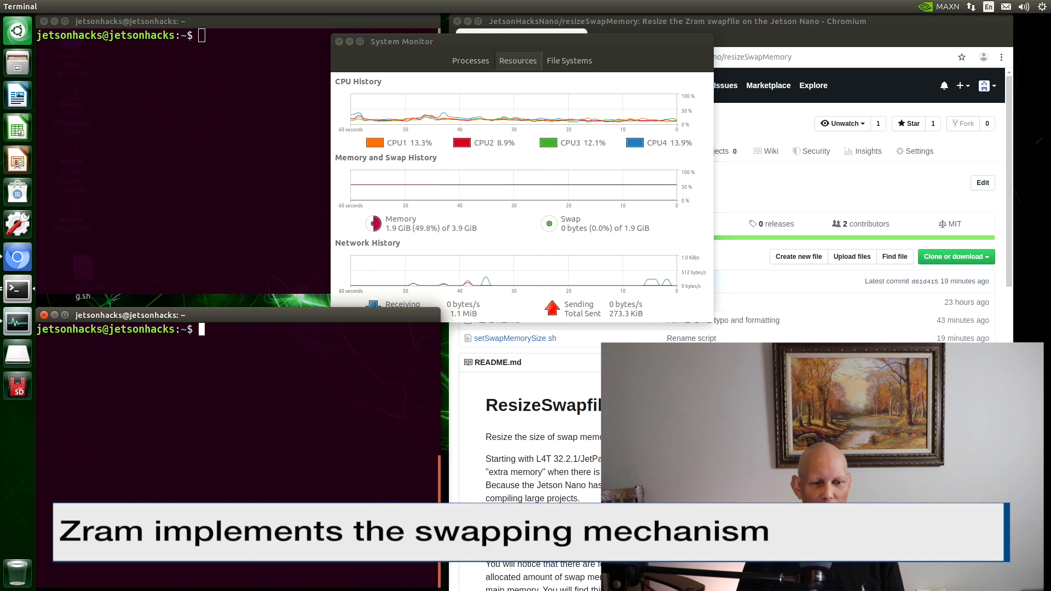
{"action": "type", "text": "zram"}
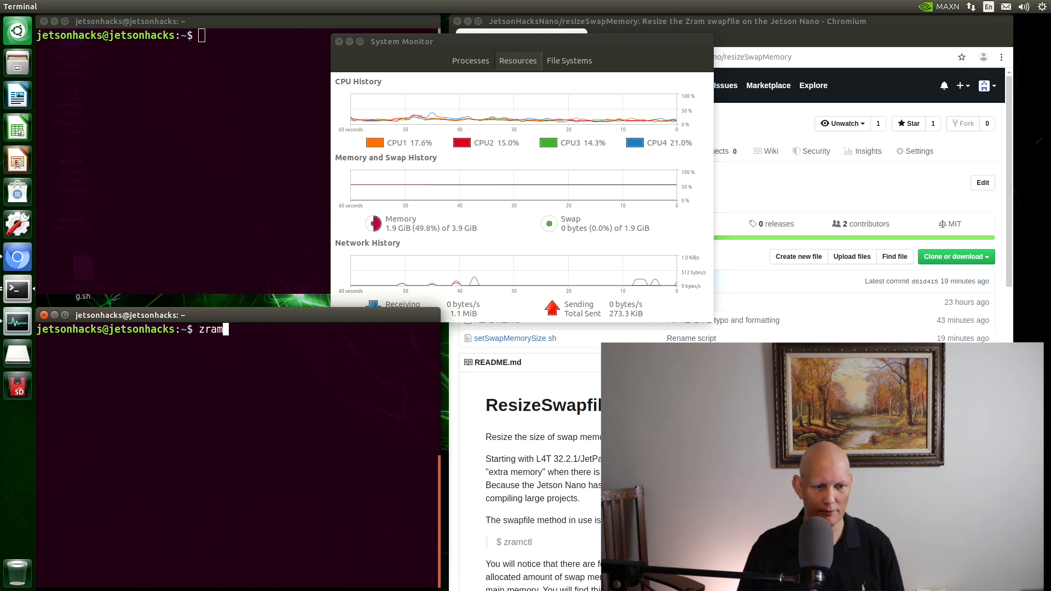
{"action": "type", "text": "ctl"}
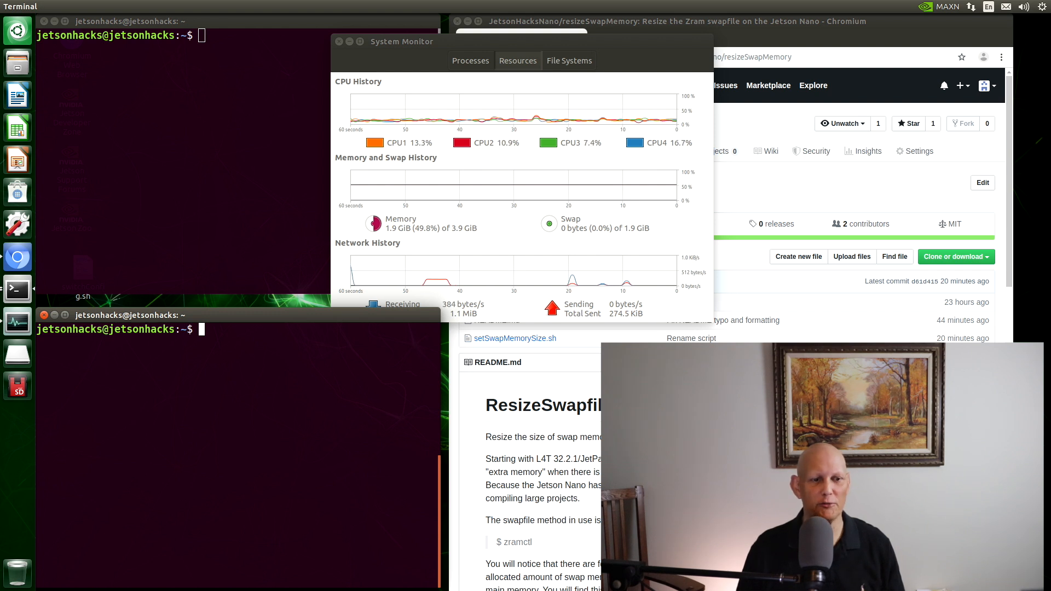
Go to /etc/systemd and open nvzramconfig.sh in gedit.
{"action": "type", "text": "cd /et"}
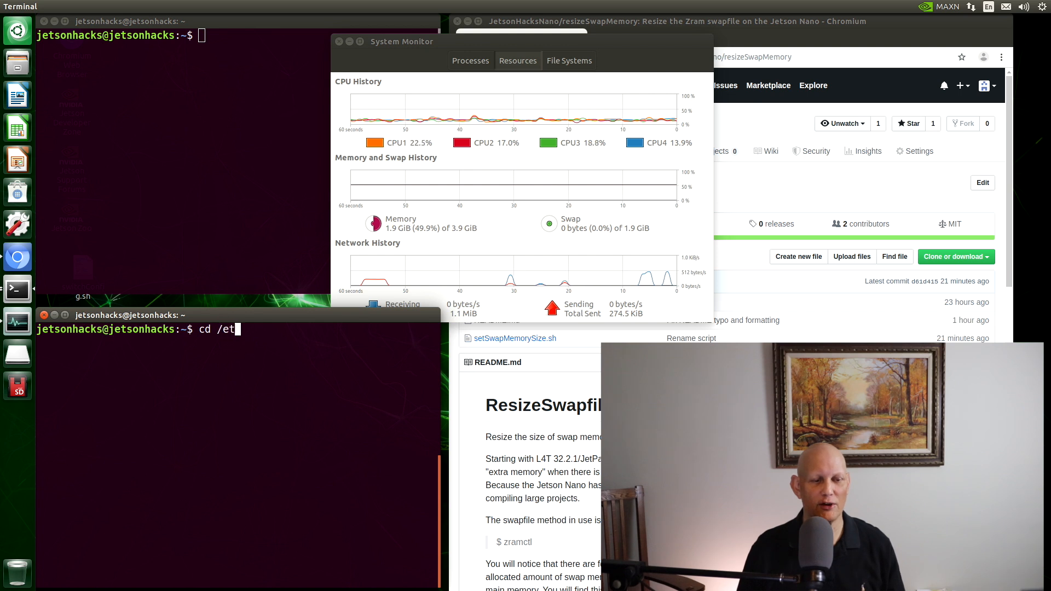
{"action": "type", "text": "c/systemd"}
{"action": "type", "text": "ls"}
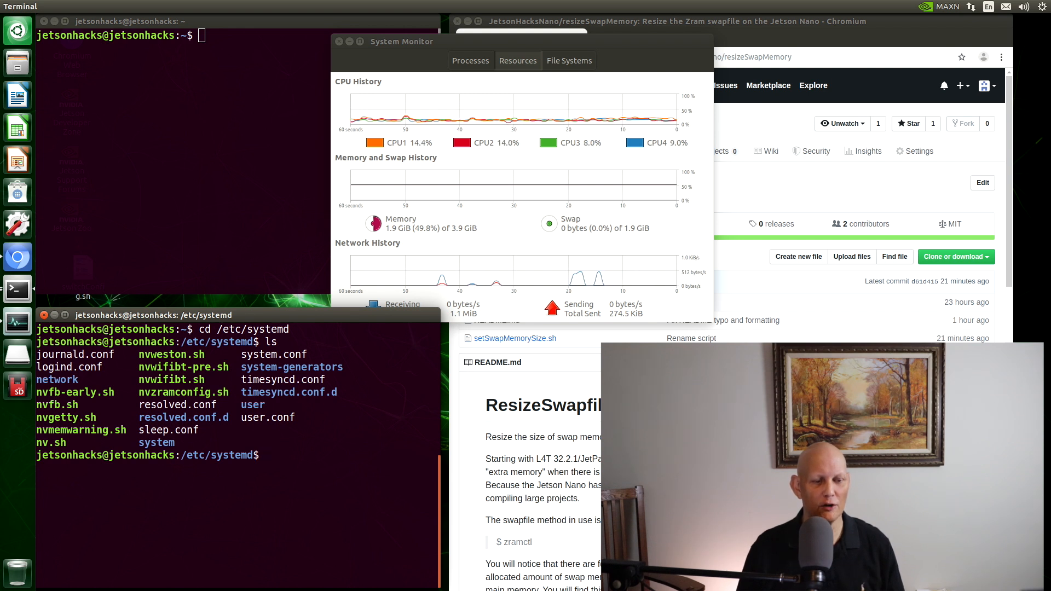
{"action": "type", "text": "gedit nvz"}
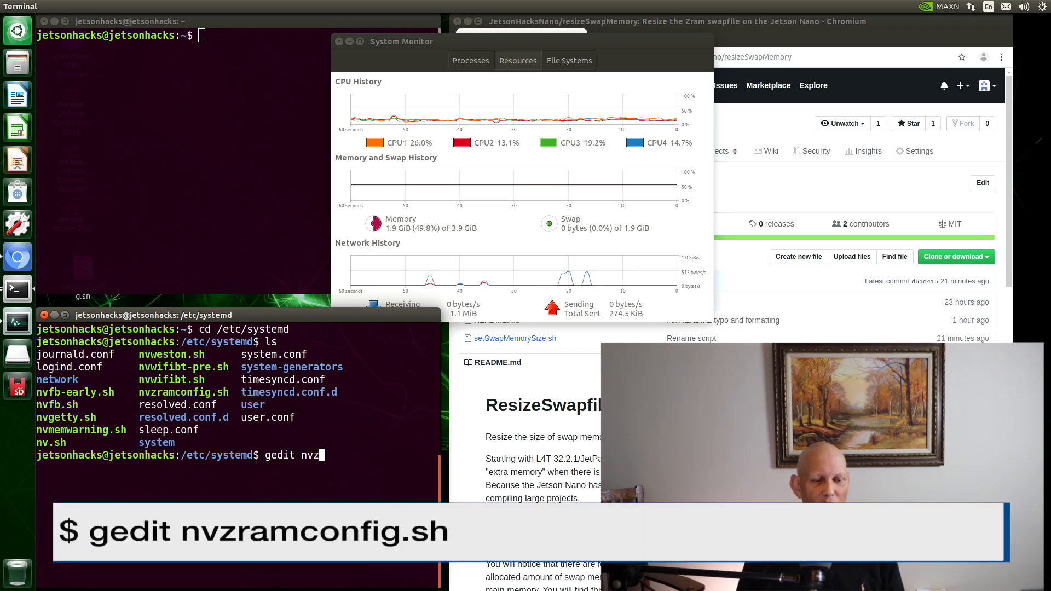
{"action": "type", "text": "ramconfig.sh"}
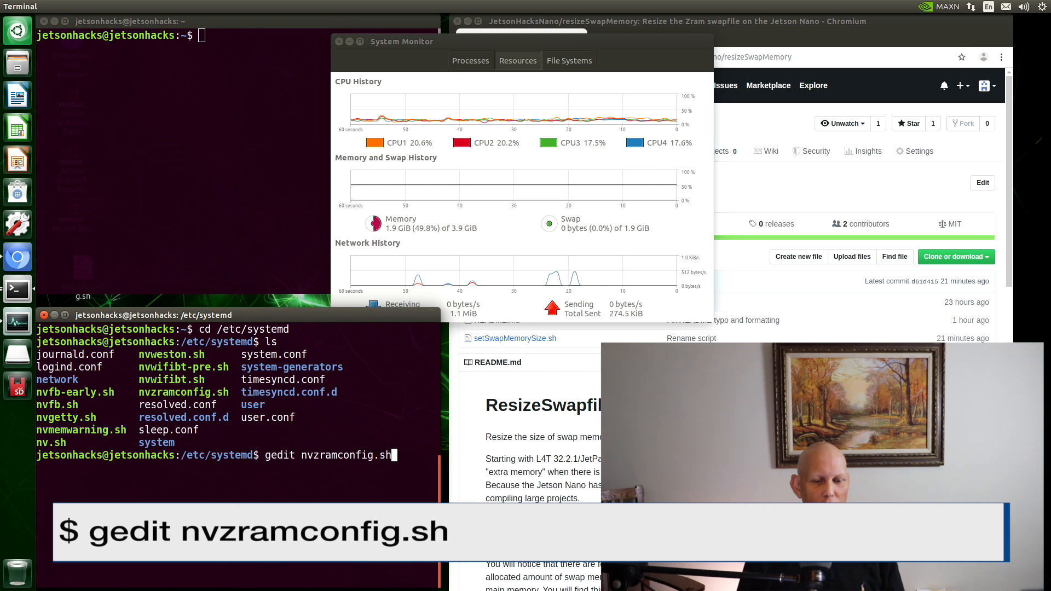
{"action": "key", "text": "Return"}
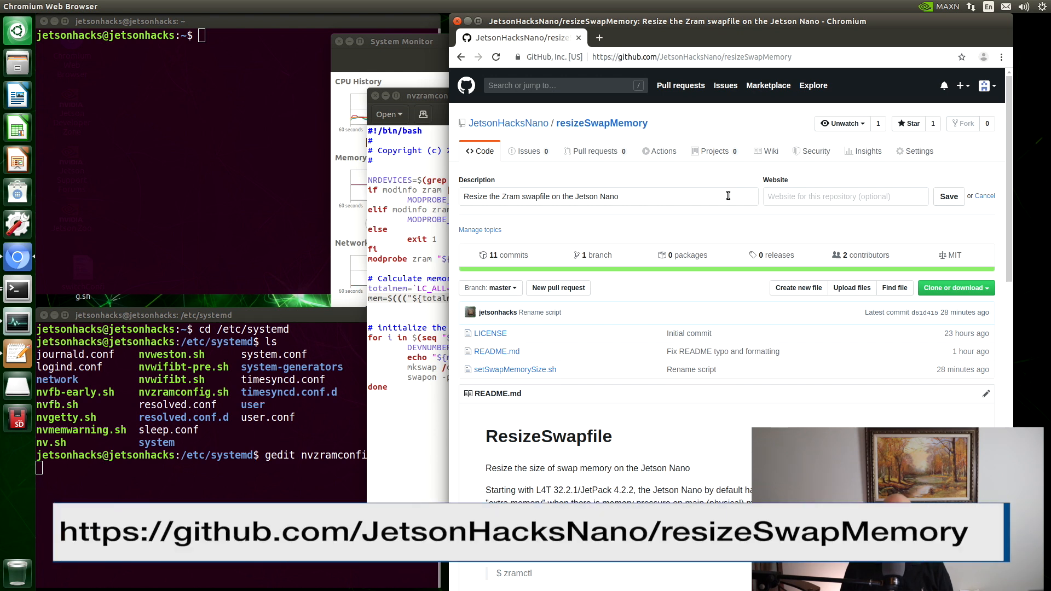
{"action": "mouse_move", "coordinate": [992, 293]}
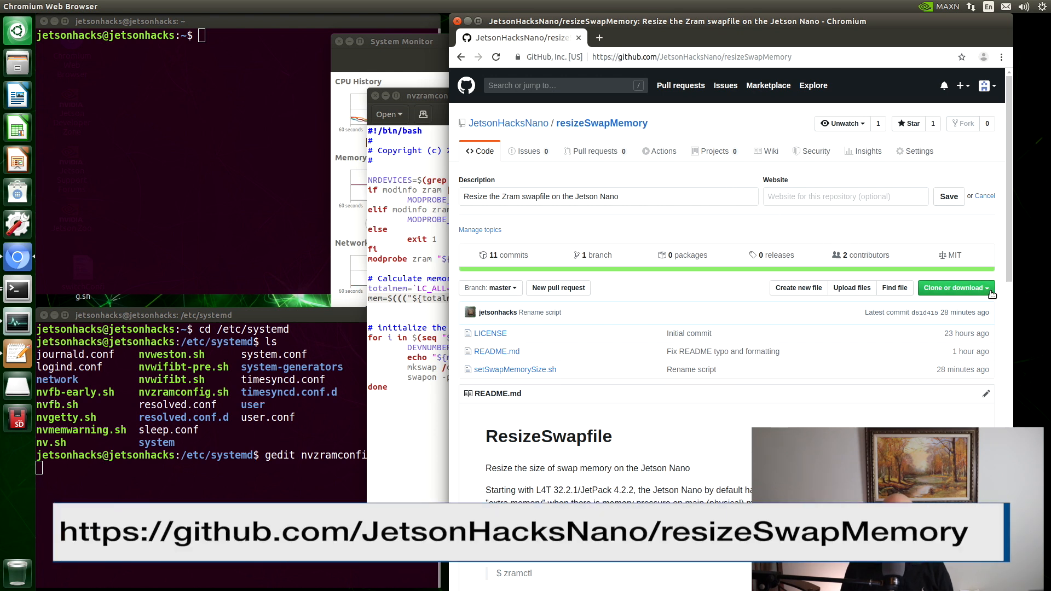
Reveal the resizeSwapMemory repository's HTTPS clone address on GitHub.
{"action": "left_click", "coordinate": [952, 288]}
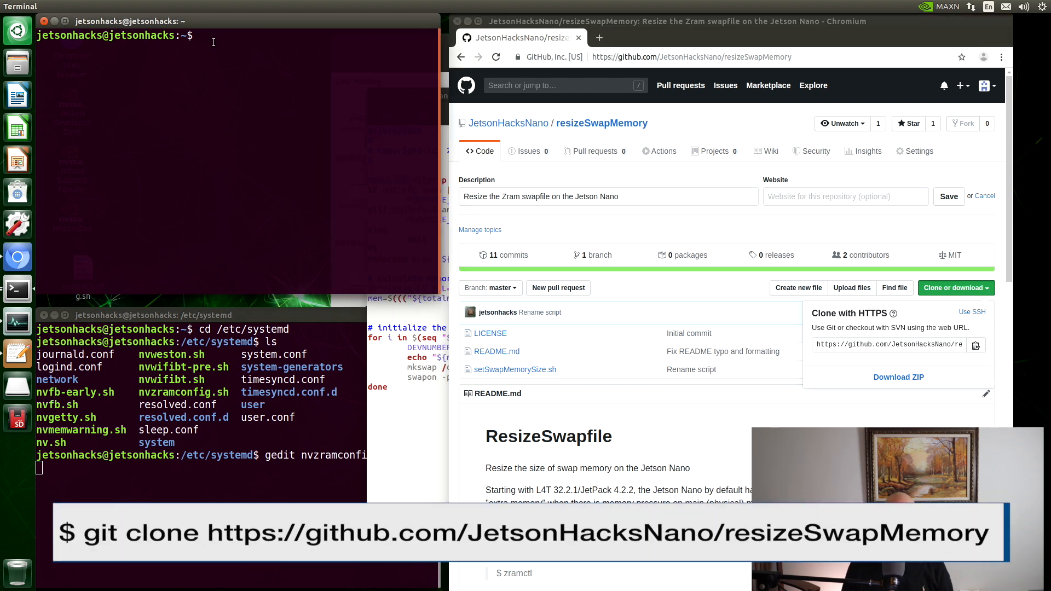
Clone the resizeSwapMemory repository and list its folder contents.
{"action": "type", "text": "git clone"}
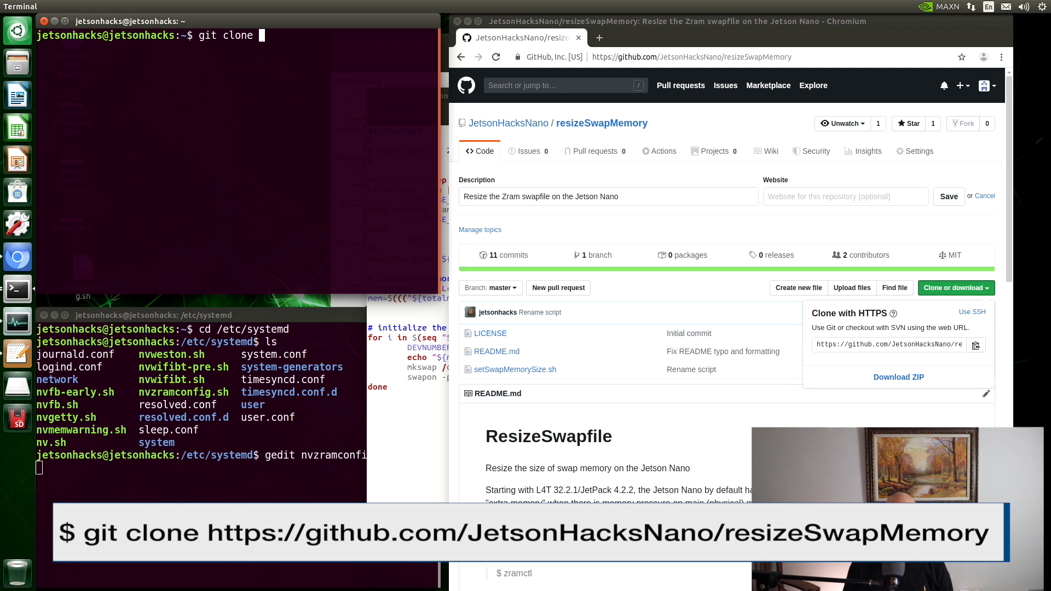
{"action": "right_click", "coordinate": [234, 35]}
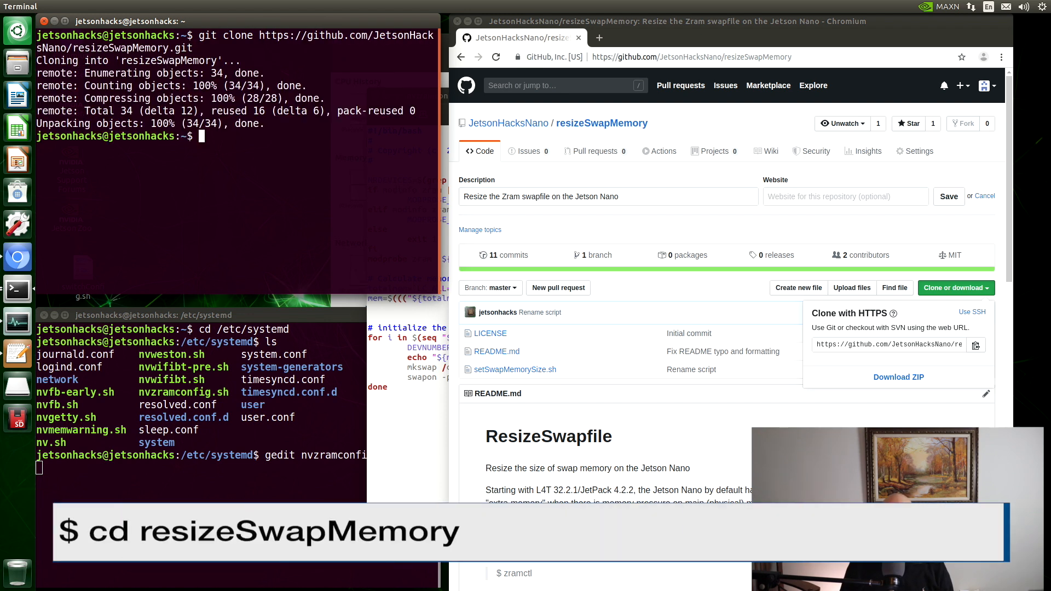
{"action": "type", "text": "cd"}
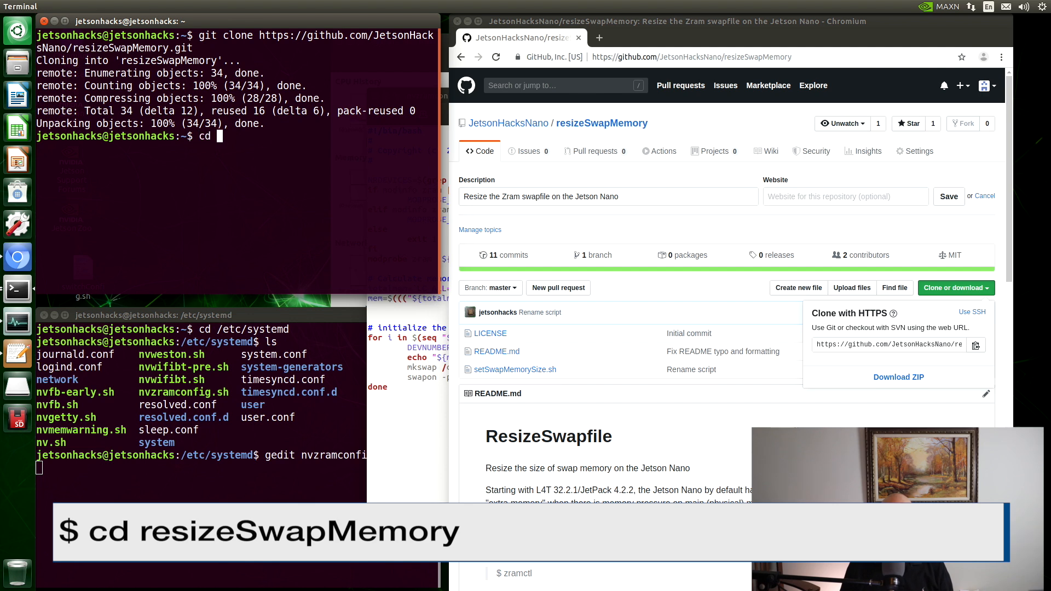
{"action": "type", "text": "resizeSwapMemory/"}
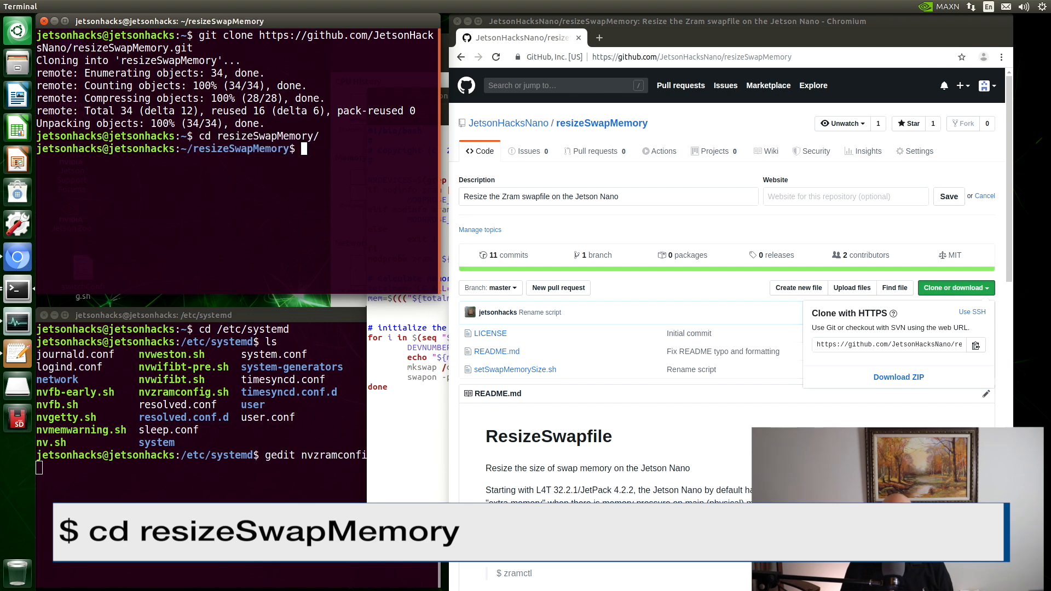
{"action": "type", "text": "ls"}
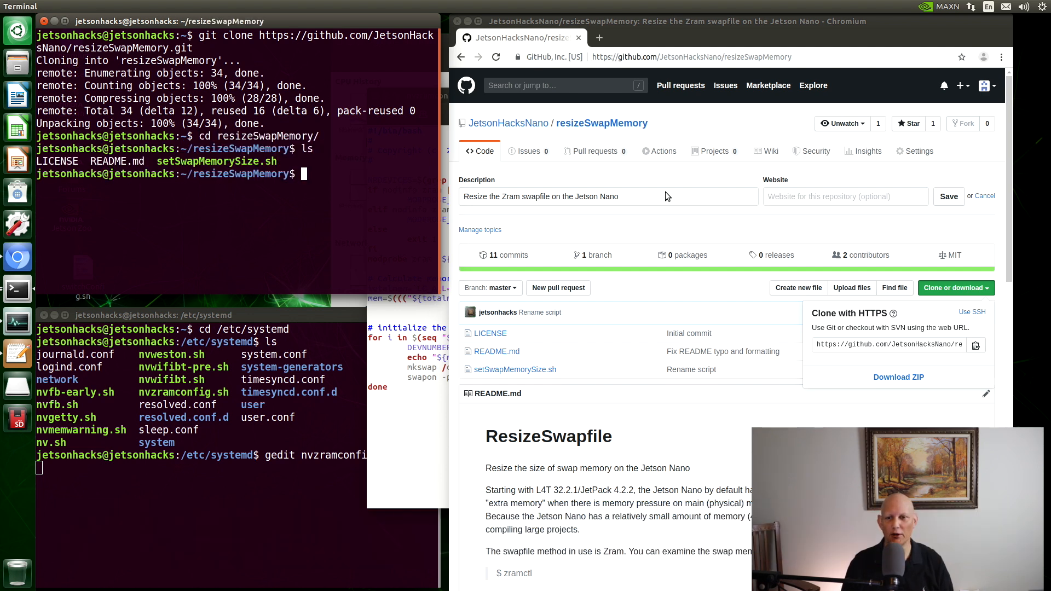
{"action": "scroll", "scroll_direction": "down", "scroll_amount": 3}
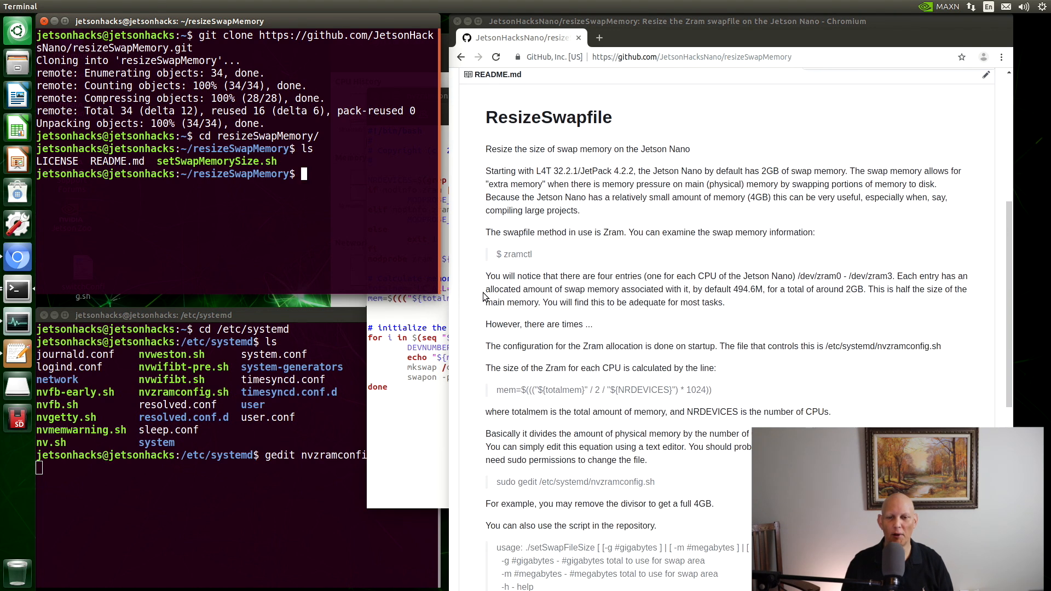
Scroll the README down to the setSwapFileSize -g 4 usage and reboot notes.
{"action": "scroll", "scroll_direction": "down", "scroll_amount": 3}
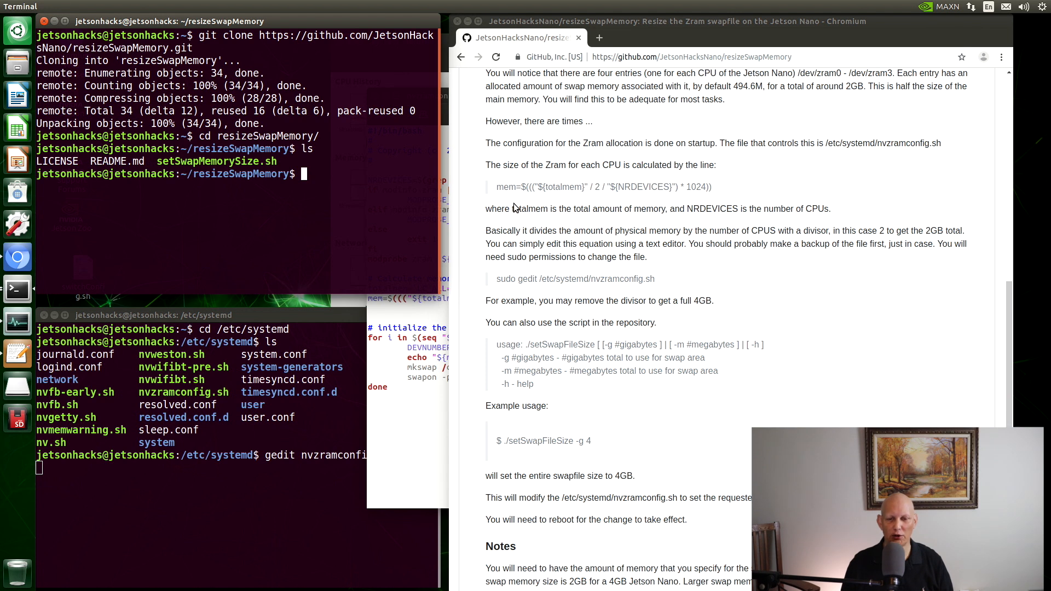
{"action": "scroll", "scroll_direction": "down", "scroll_amount": 3}
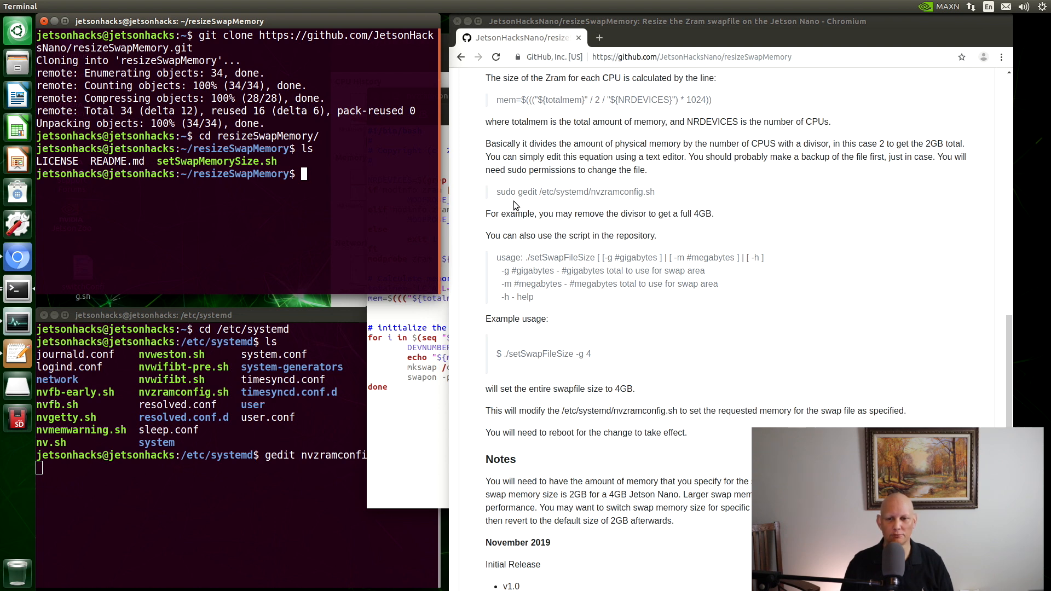
{"action": "scroll", "scroll_direction": "down", "scroll_amount": 3}
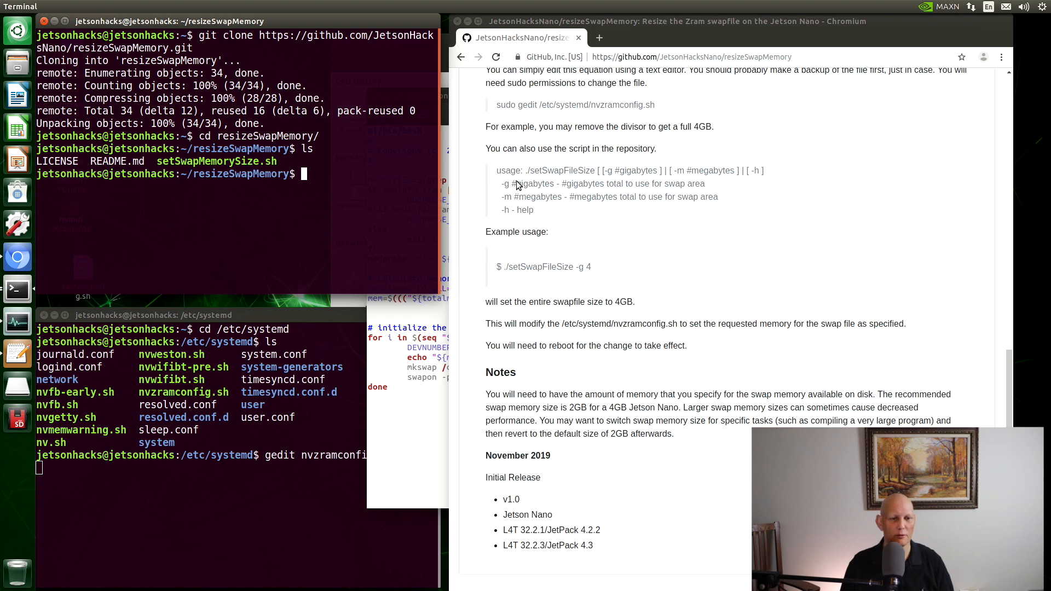
{"action": "mouse_move", "coordinate": [514, 186]}
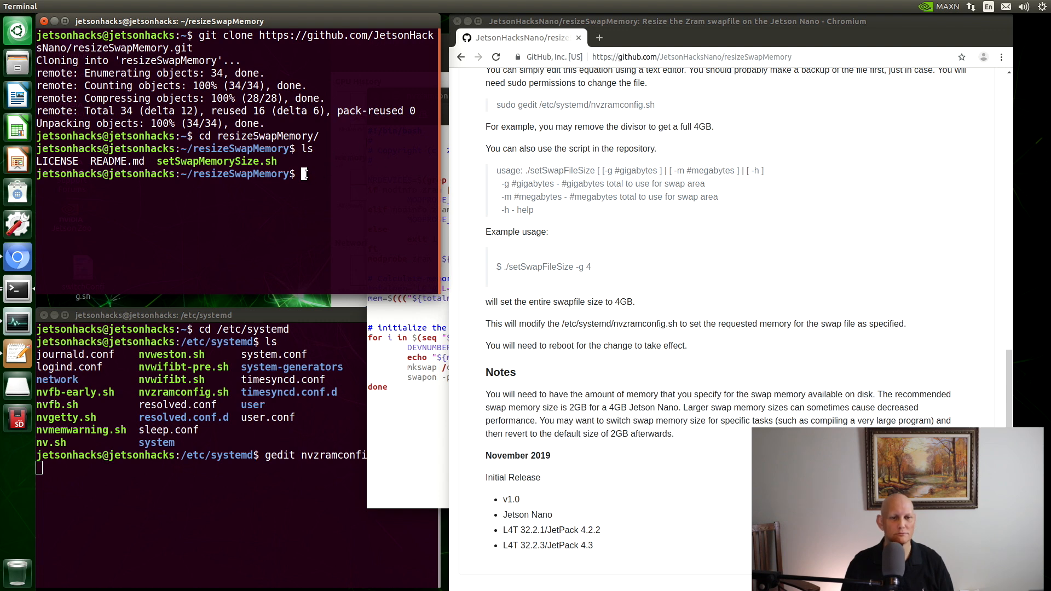
Run ./setSwapMemorySize.sh -g 4 with the sudo password to set swap to 4 GB.
{"action": "type", "text": "./setSwapMemorySize.sh"}
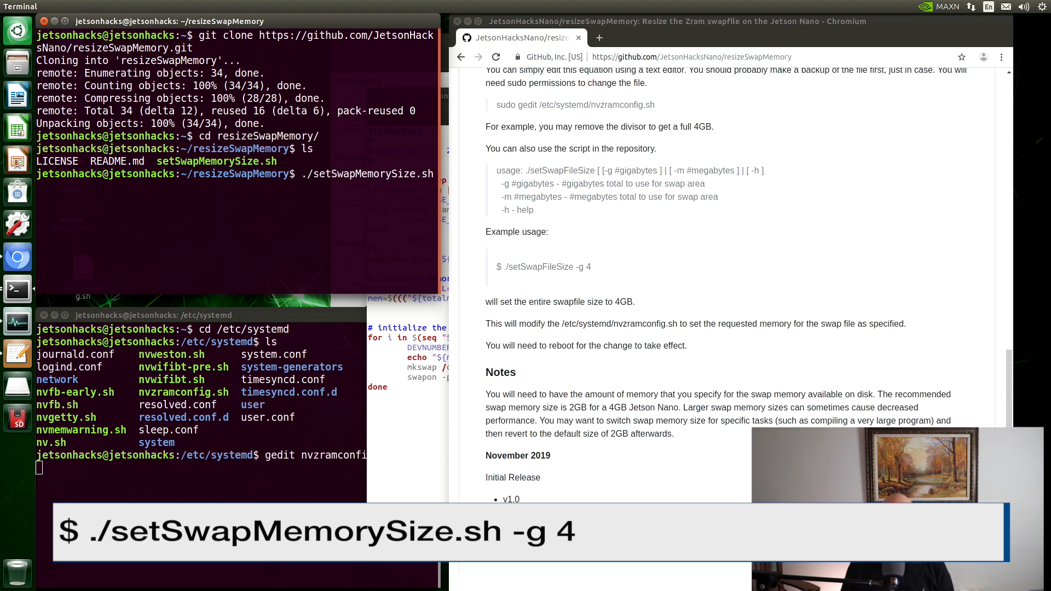
{"action": "type", "text": "-g"}
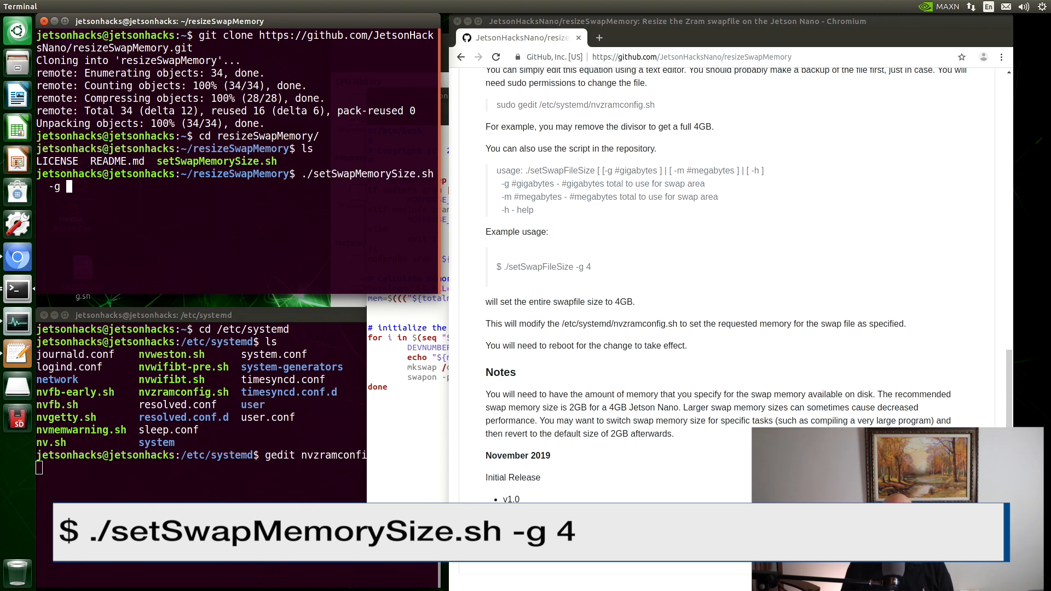
{"action": "key", "text": "Return"}
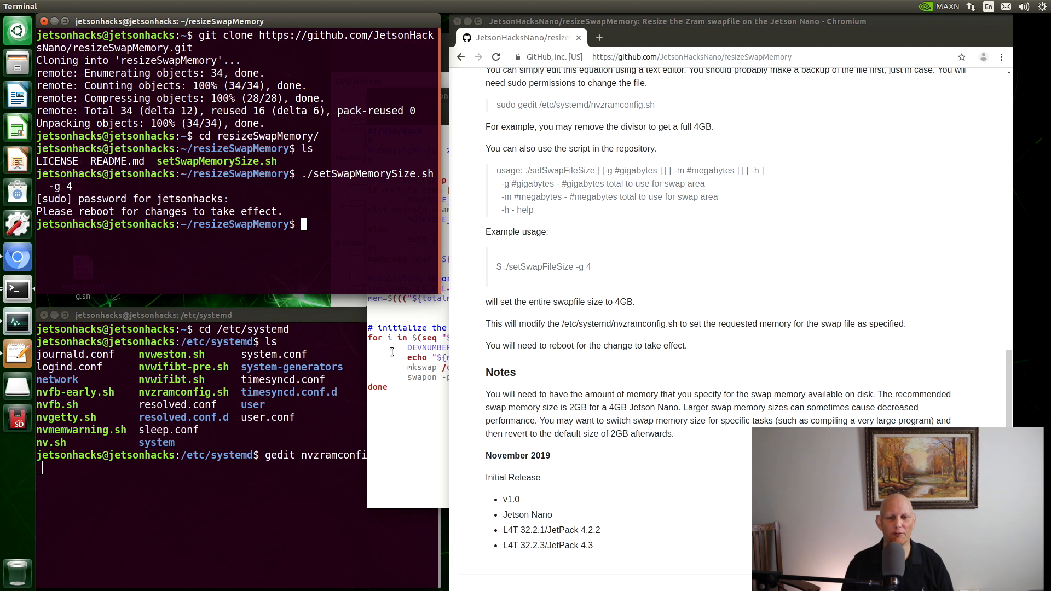
{"action": "key", "text": "Return"}
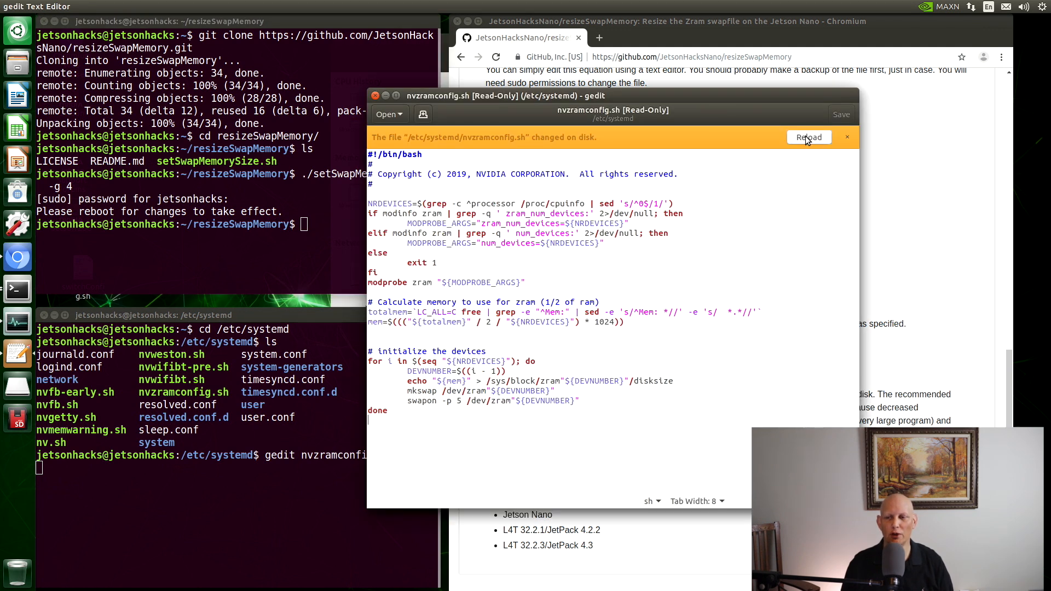
{"action": "left_click", "coordinate": [809, 138]}
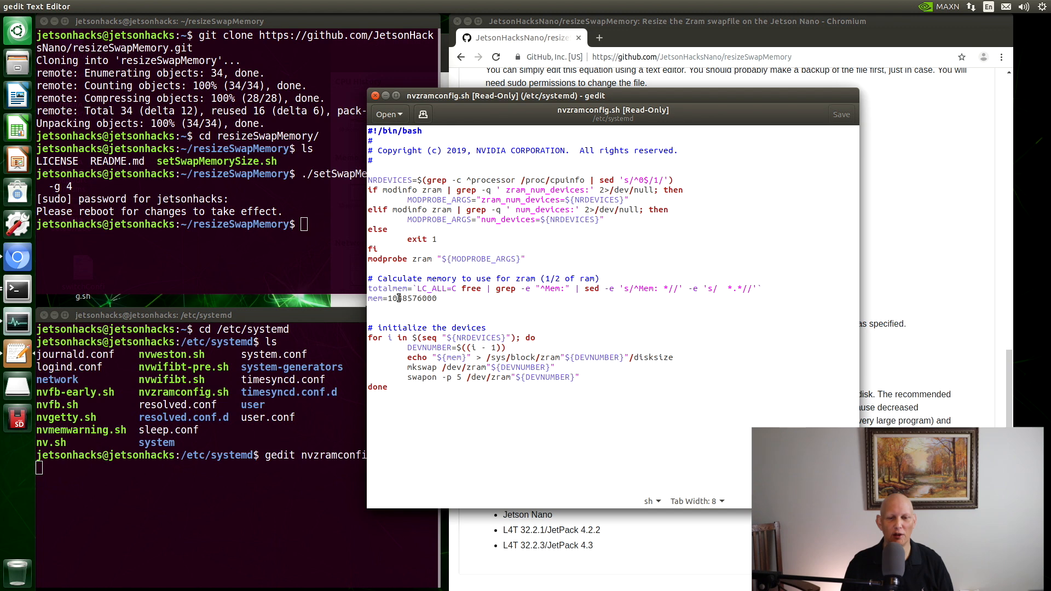
{"action": "double_click", "coordinate": [413, 298]}
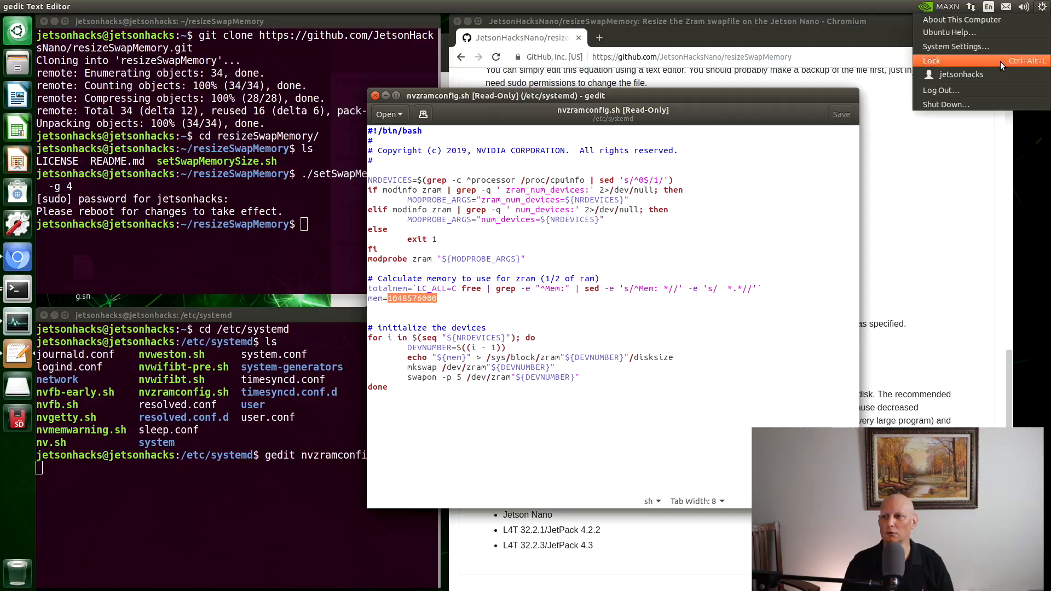
Restart the system, then open a fresh terminal on the desktop.
{"action": "left_click", "coordinate": [945, 104]}
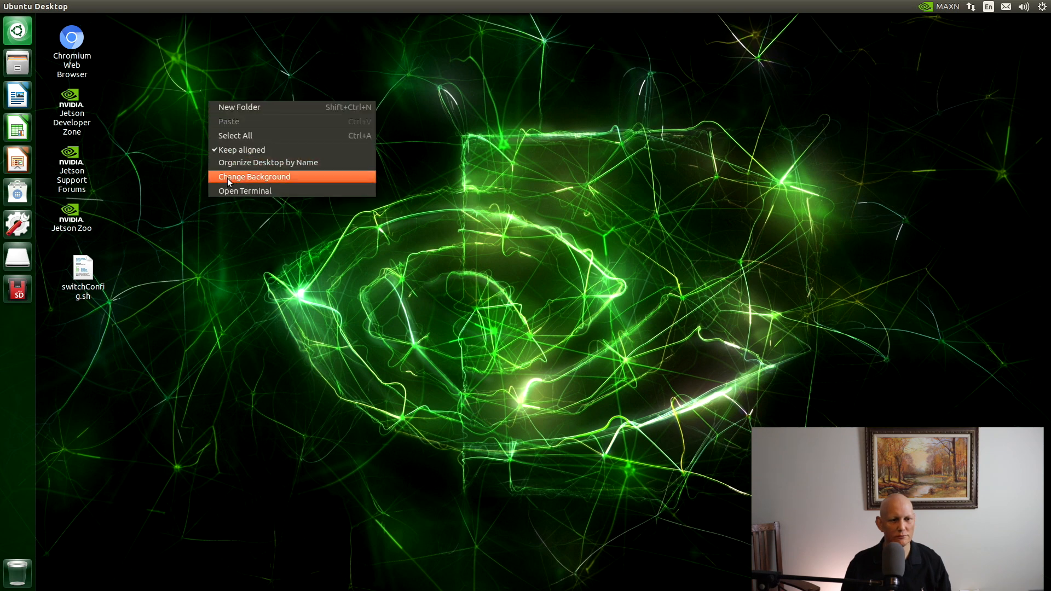
{"action": "left_click", "coordinate": [244, 190]}
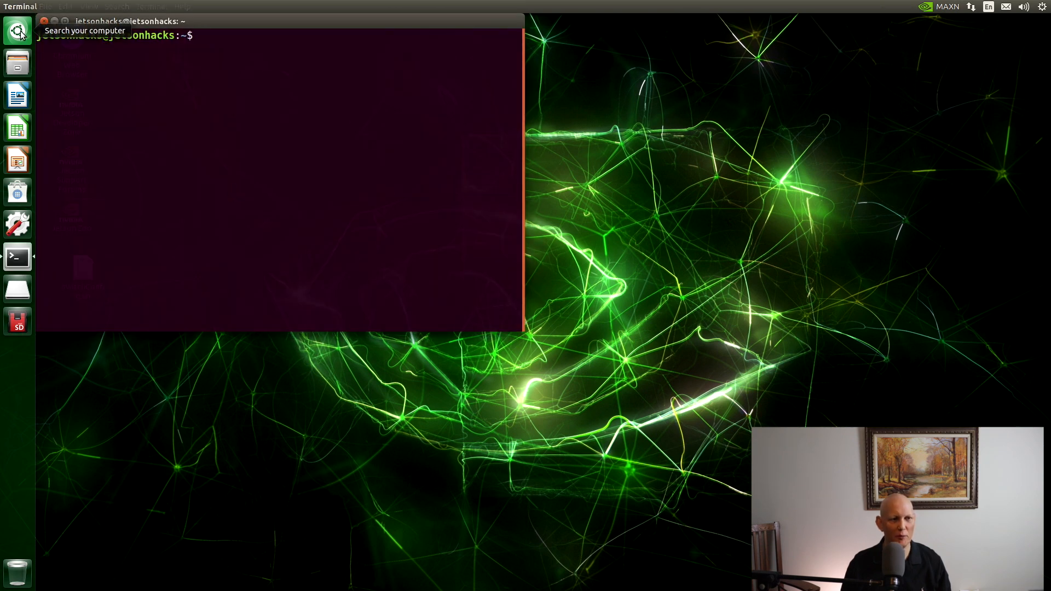
Launch System Monitor confirming 3.9 GiB swap, and enter zramctl in Terminal.
{"action": "left_click", "coordinate": [16, 31]}
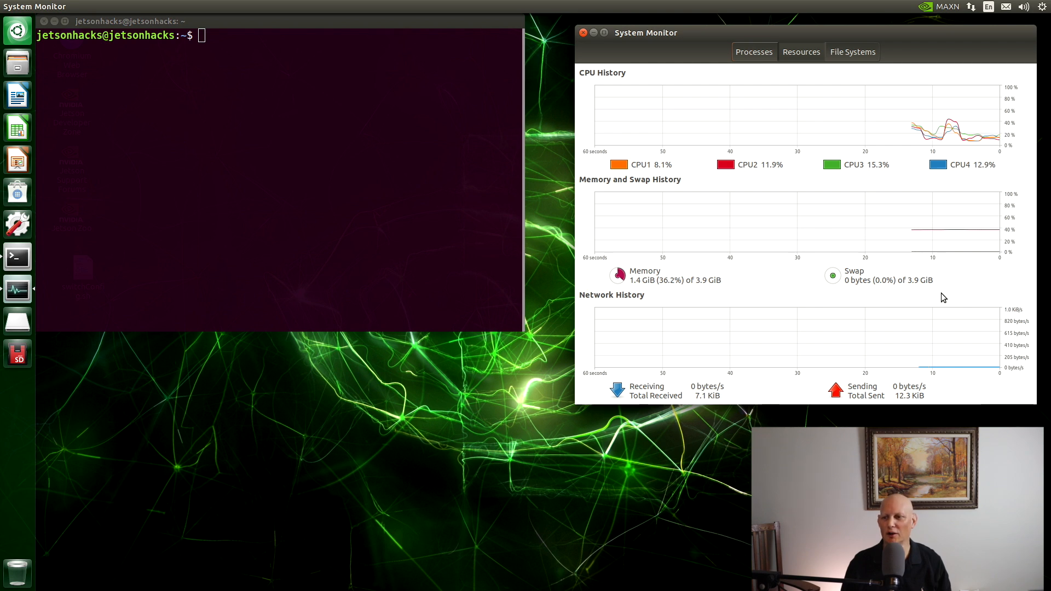
{"action": "mouse_move", "coordinate": [877, 277]}
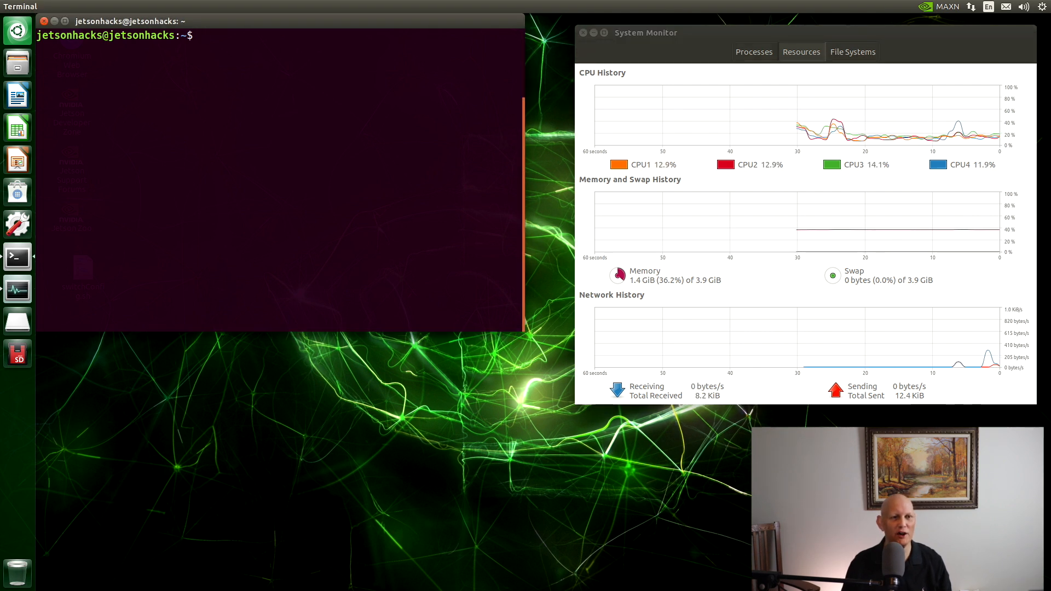
{"action": "type", "text": "zramctl"}
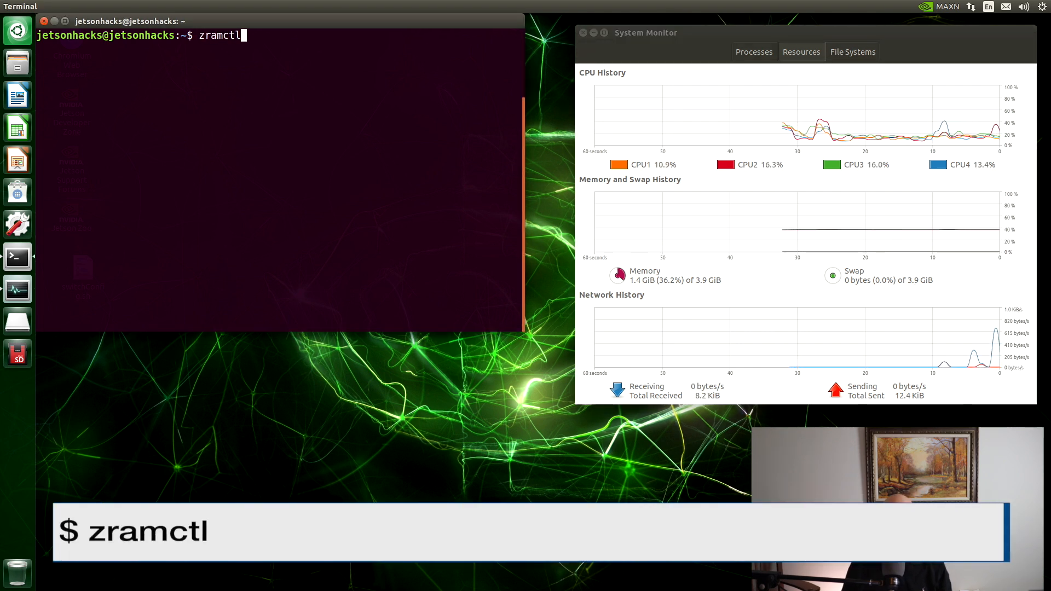